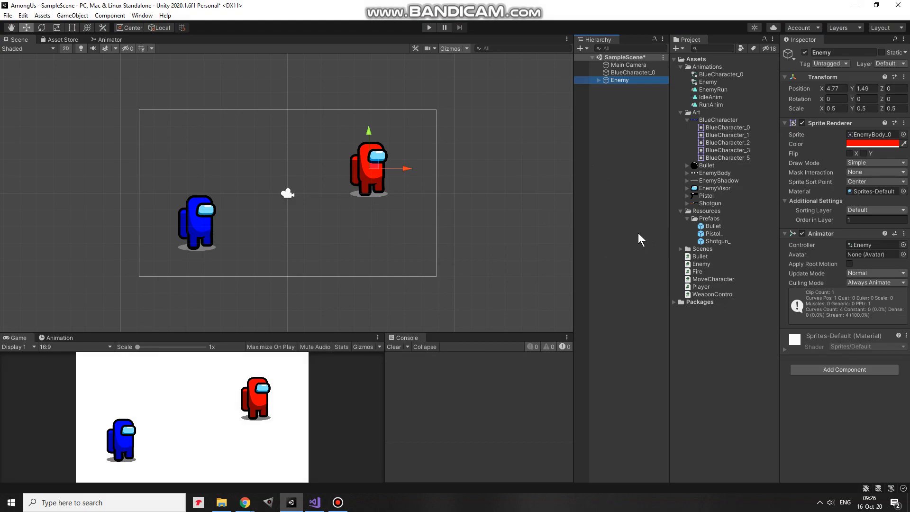
# Review the blue player's and red Enemy's components and look through the Enemy script code
pyautogui.click(624, 72)
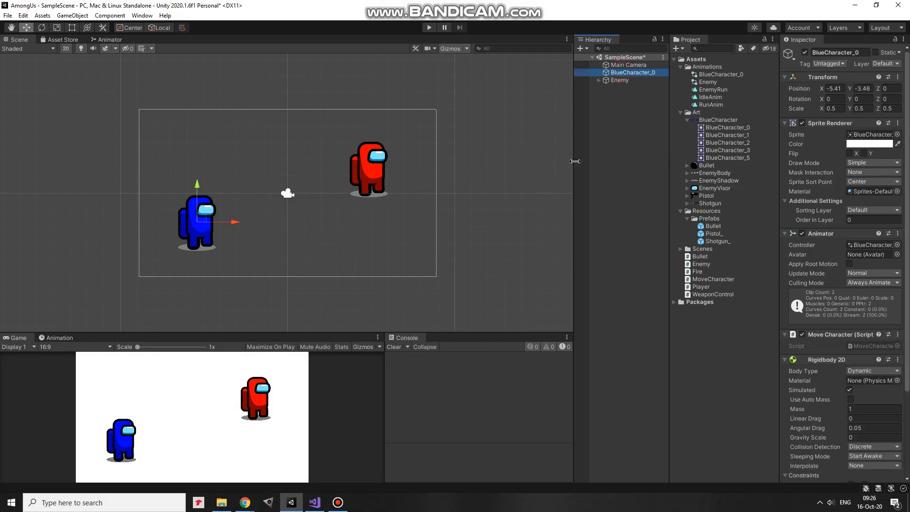
pyautogui.click(618, 79)
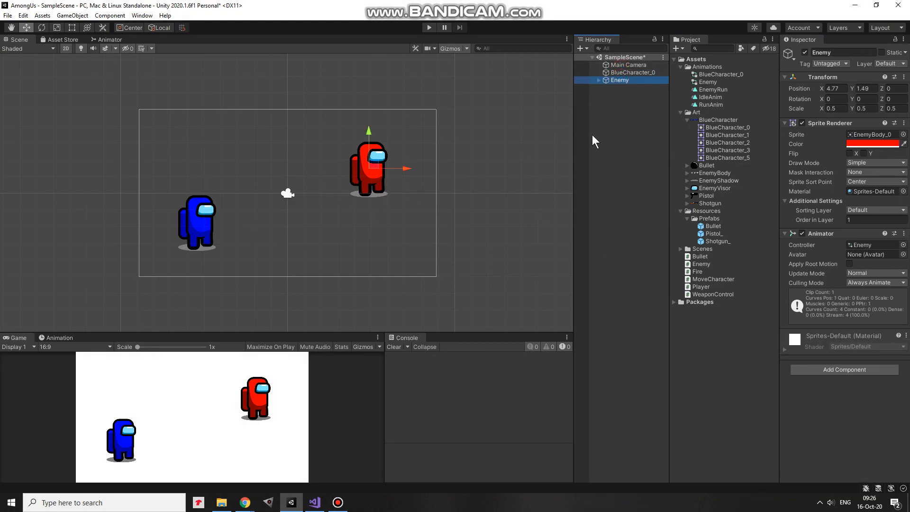
pyautogui.click(700, 263)
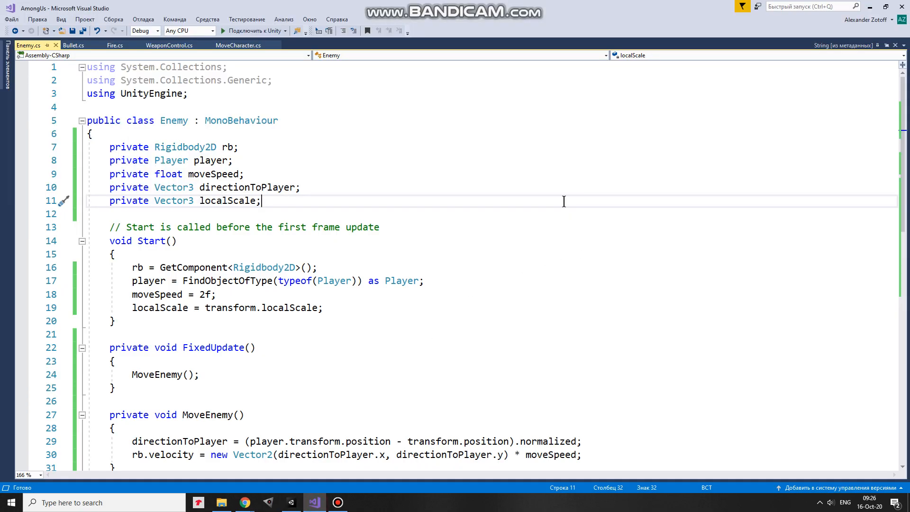
pyautogui.moveTo(273, 159)
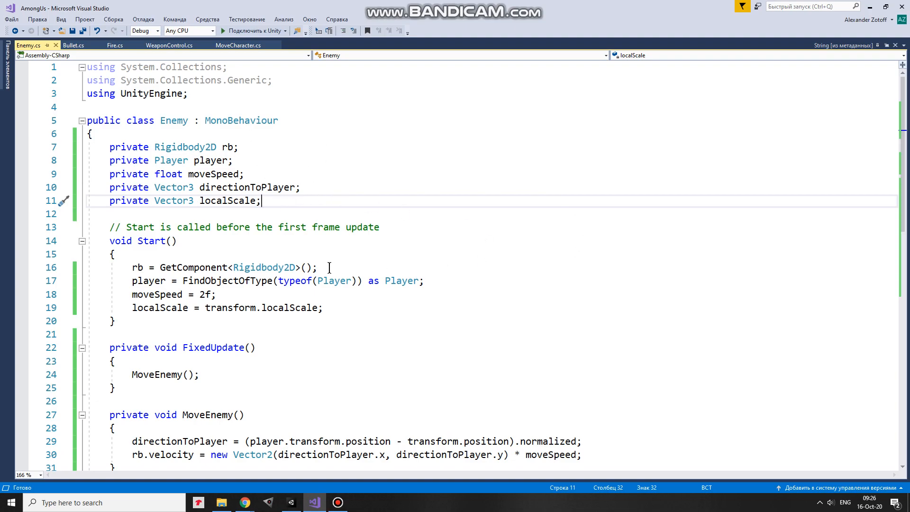
pyautogui.moveTo(470, 304)
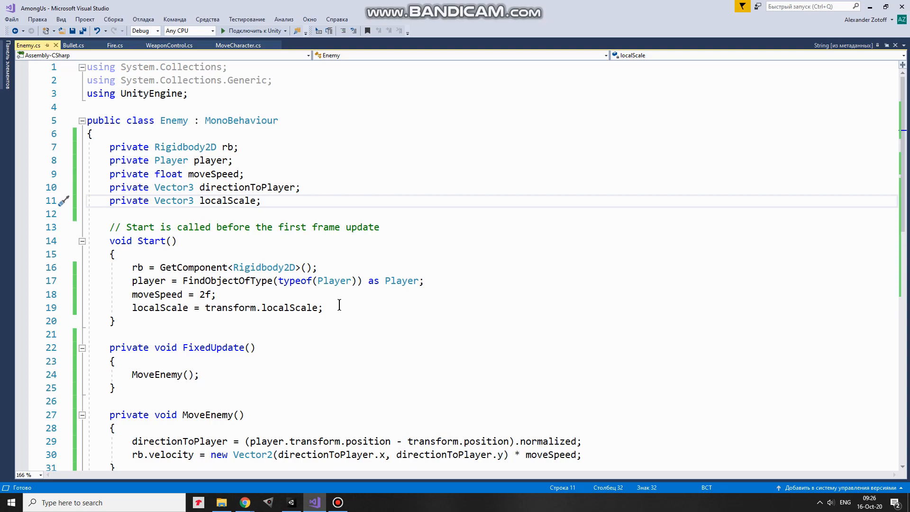
pyautogui.scroll(-3)
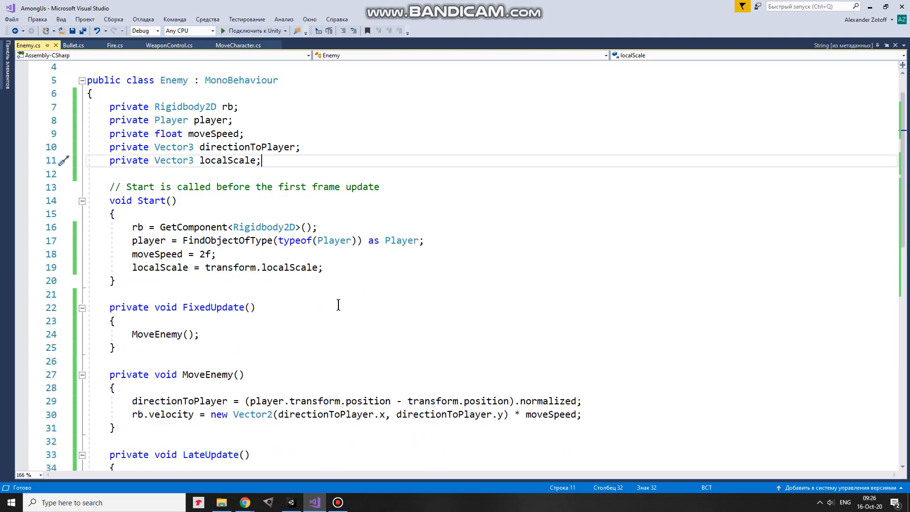
pyautogui.scroll(-3)
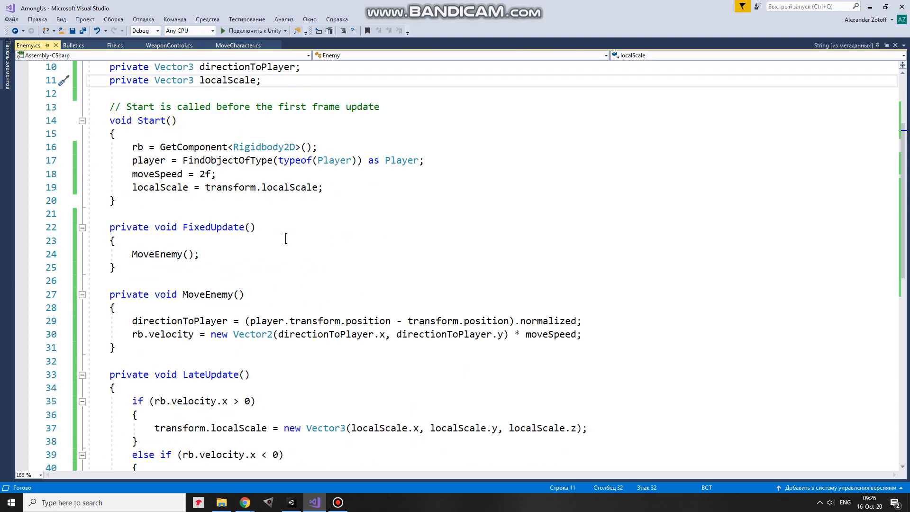
pyautogui.scroll(-3)
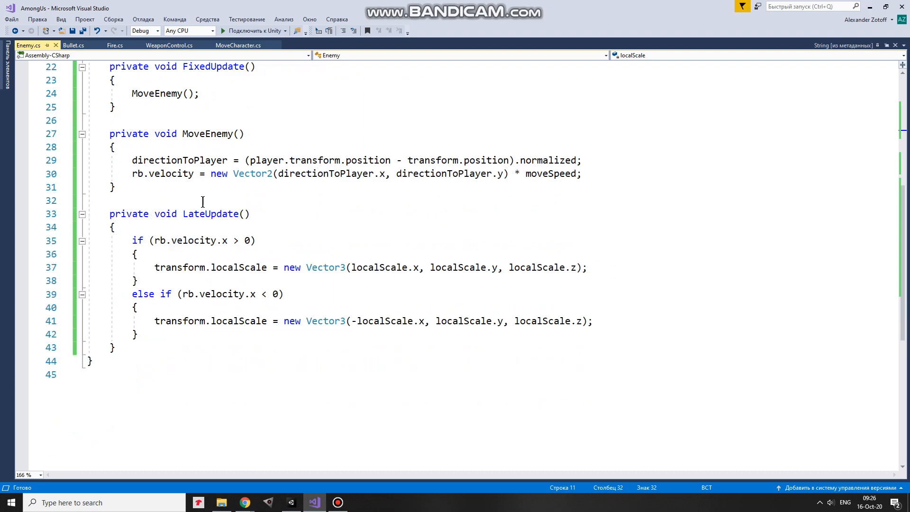
pyautogui.moveTo(371, 240)
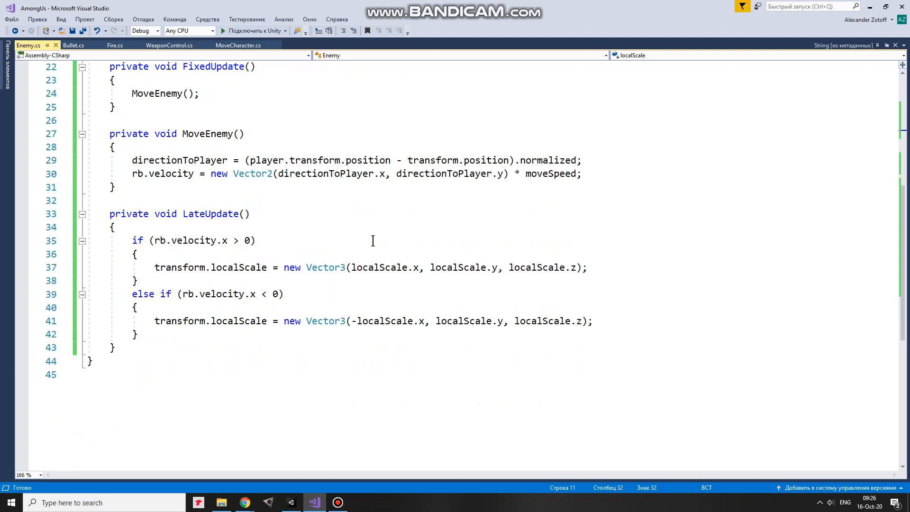
pyautogui.scroll(3)
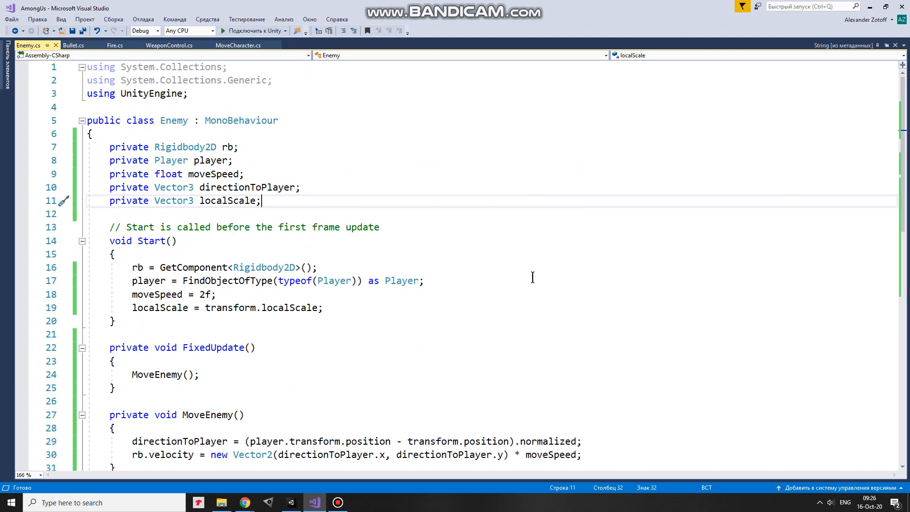
# Attach the Enemy script to the Enemy object and add a Rigidbody 2D with Gravity Scale 0
pyautogui.click(266, 502)
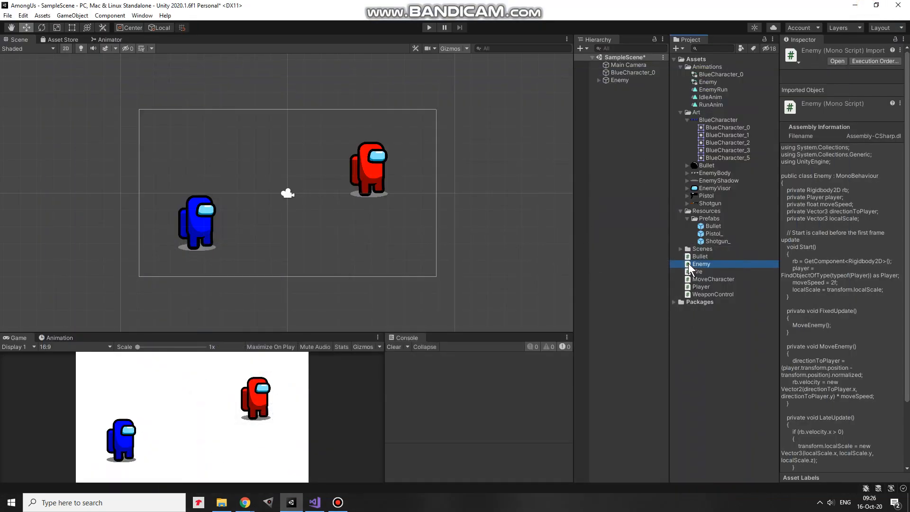
pyautogui.click(618, 79)
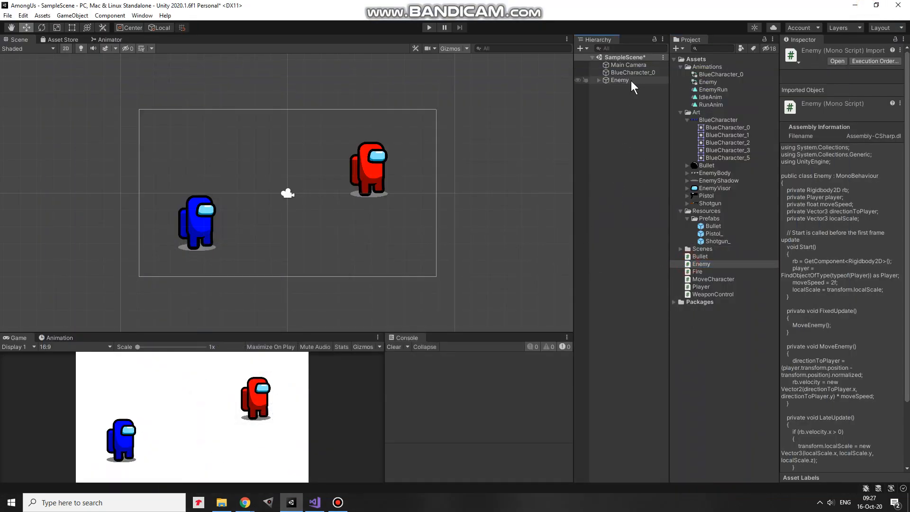
pyautogui.click(619, 79)
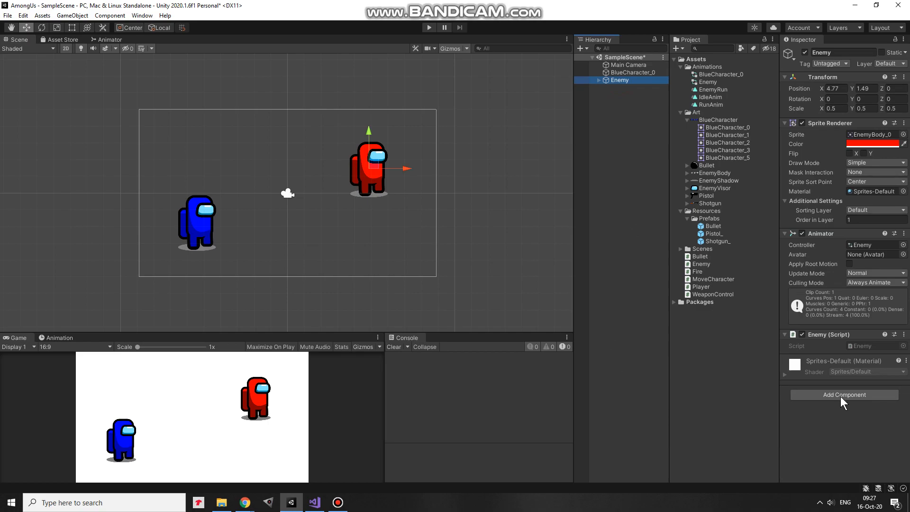
pyautogui.click(843, 394)
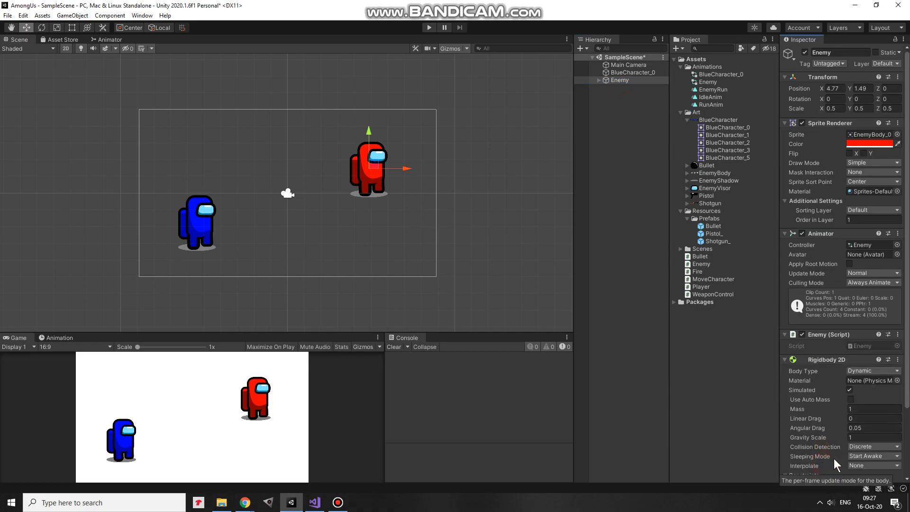
pyautogui.click(873, 437)
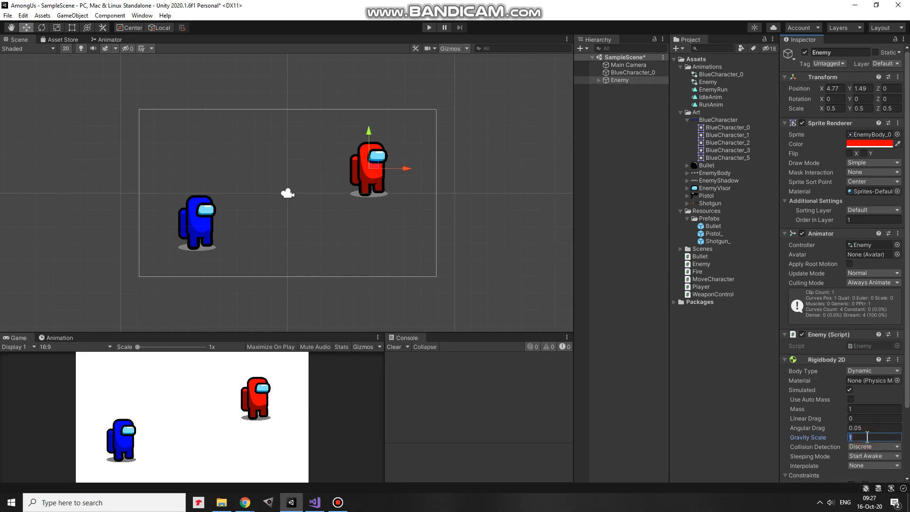
pyautogui.write('0')
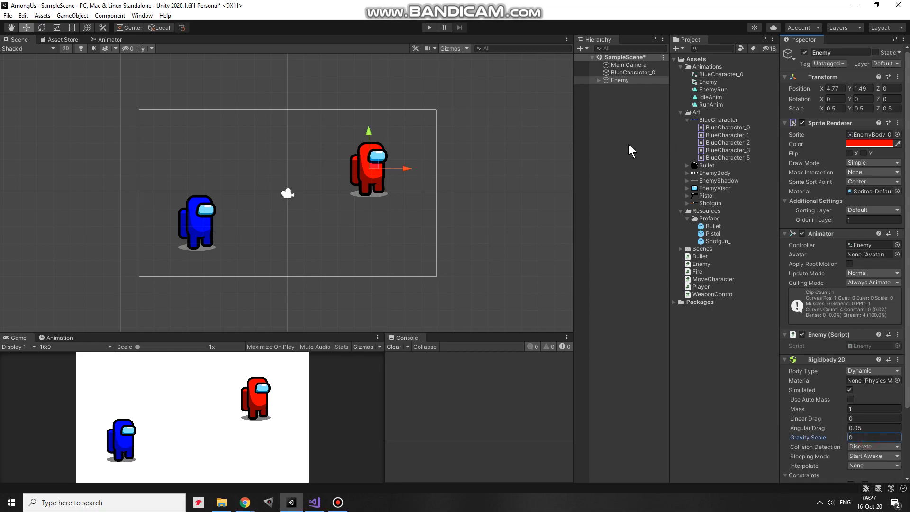
# Attach the Player script to BlueCharacter_0 and start Play mode
pyautogui.click(633, 72)
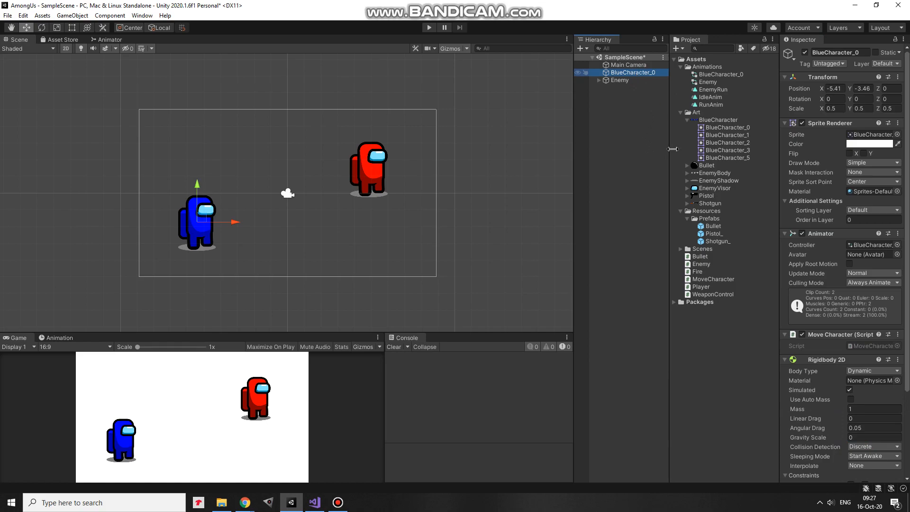
pyautogui.scroll(-3)
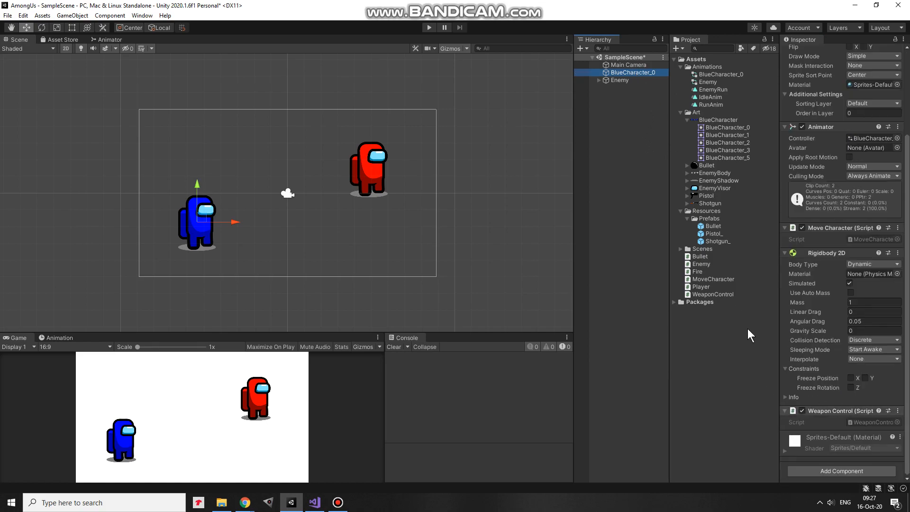
pyautogui.click(702, 286)
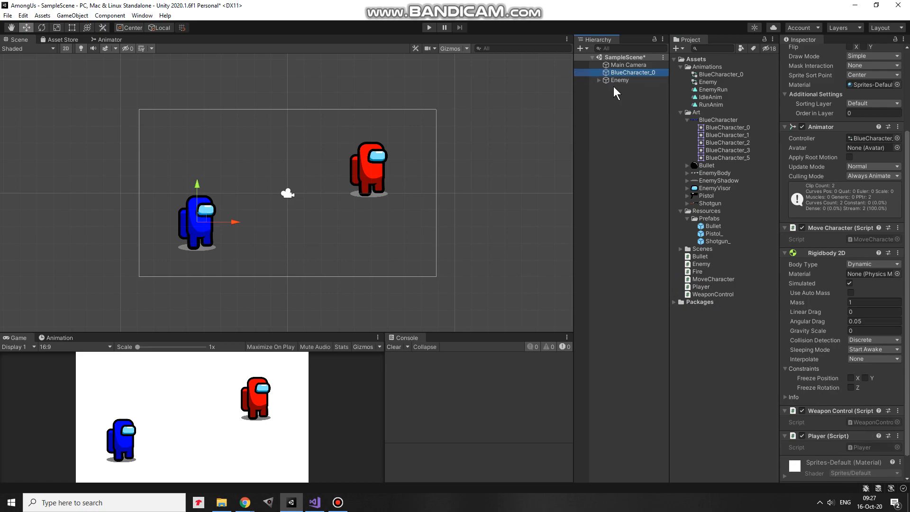
pyautogui.click(428, 28)
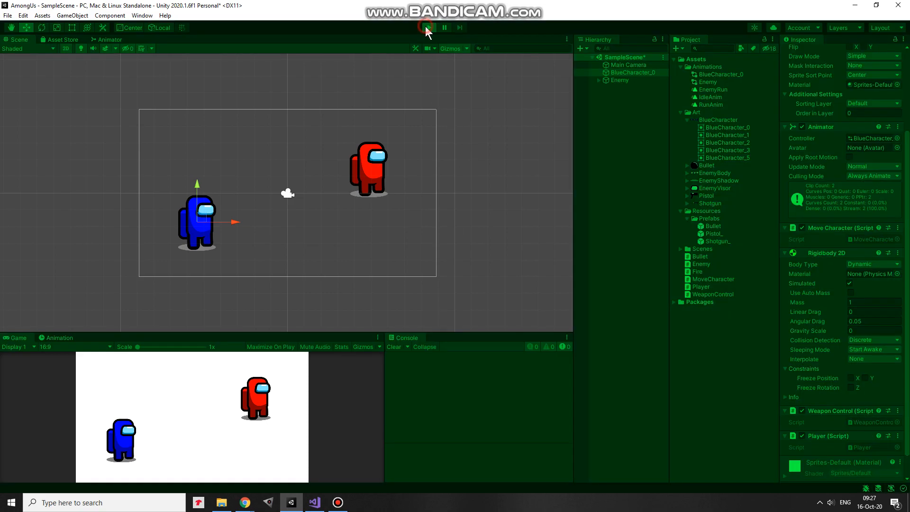
# Let the red enemy reach the blue player during the run, then exit Play mode
pyautogui.click(429, 28)
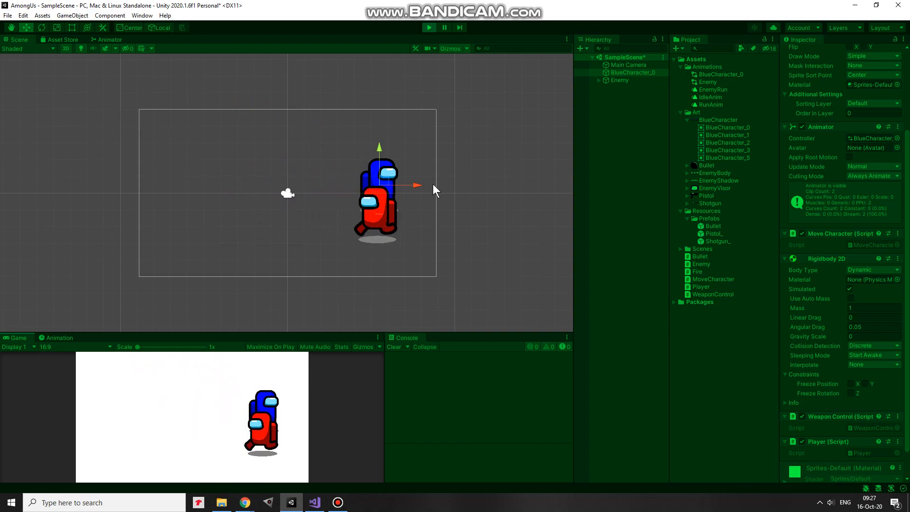
pyautogui.click(428, 28)
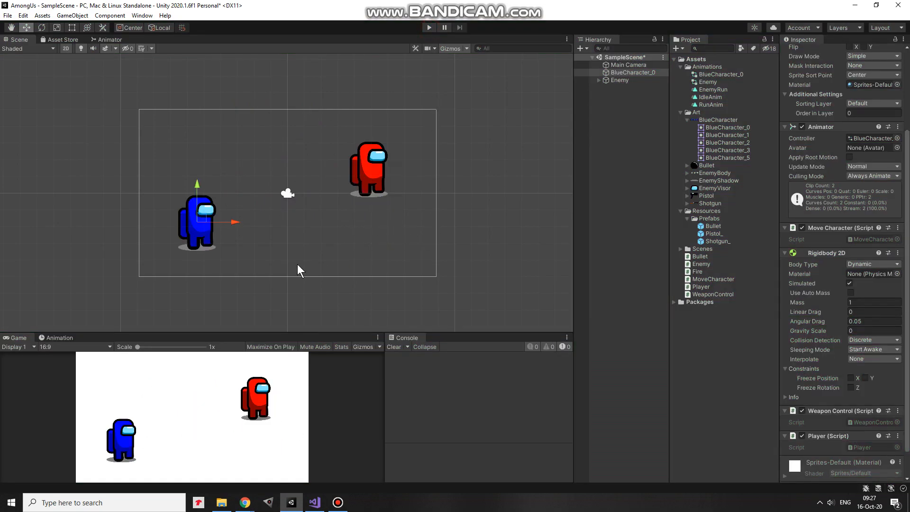
pyautogui.click(717, 119)
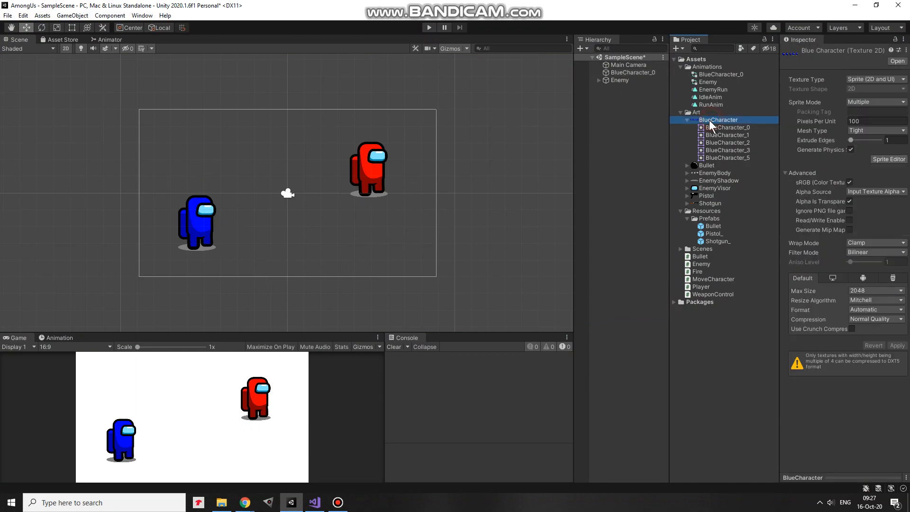
pyautogui.click(888, 160)
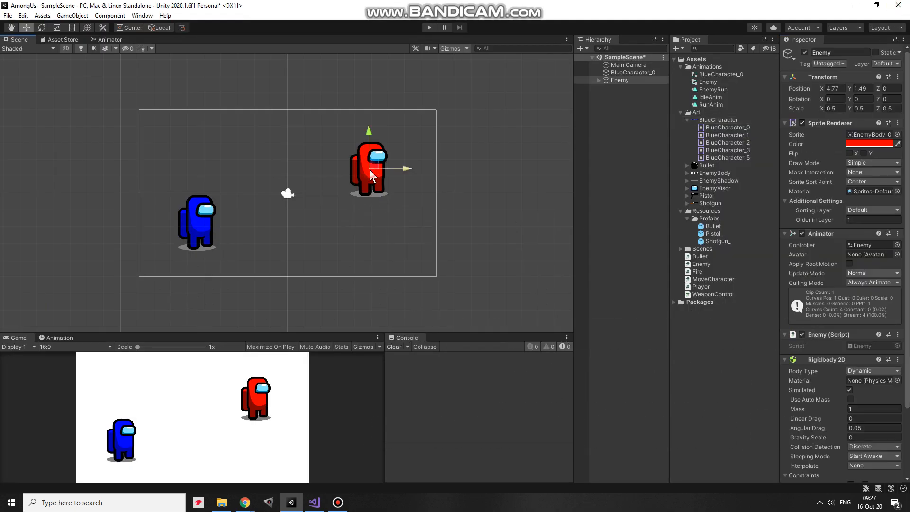
pyautogui.click(687, 172)
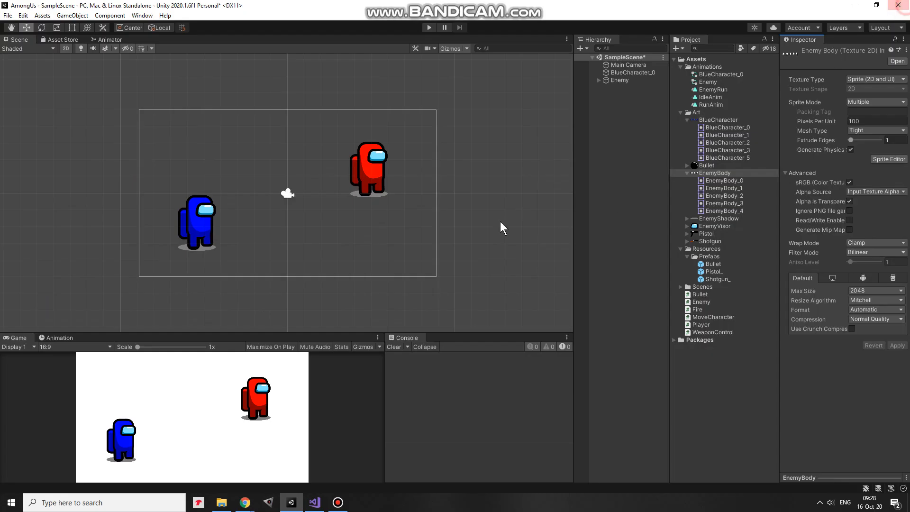
pyautogui.click(369, 168)
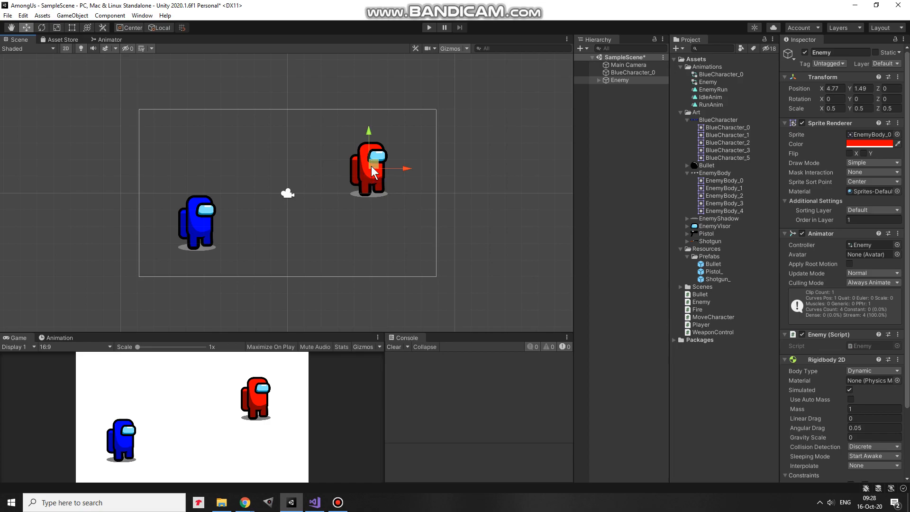
pyautogui.moveTo(207, 257)
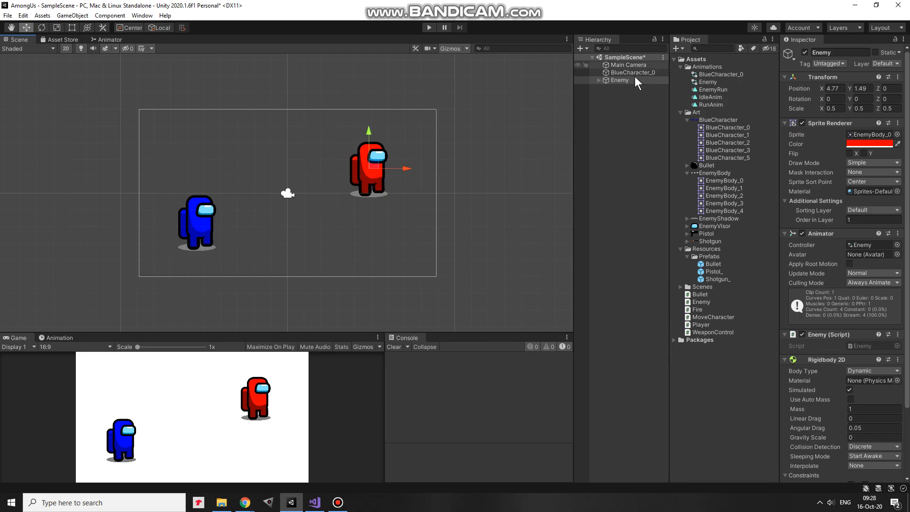
pyautogui.click(631, 72)
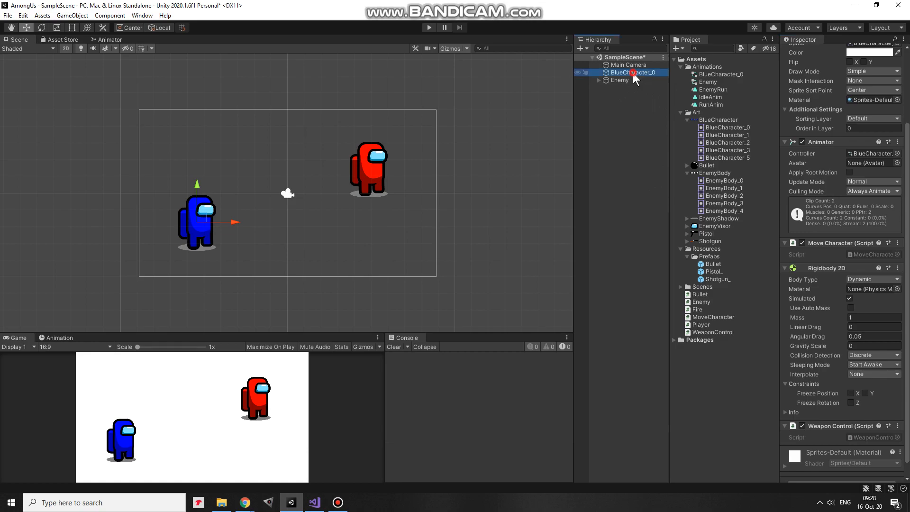
# Create an empty Player child under BlueCharacter_0 with the Player script and start Play mode
pyautogui.rightClick(629, 72)
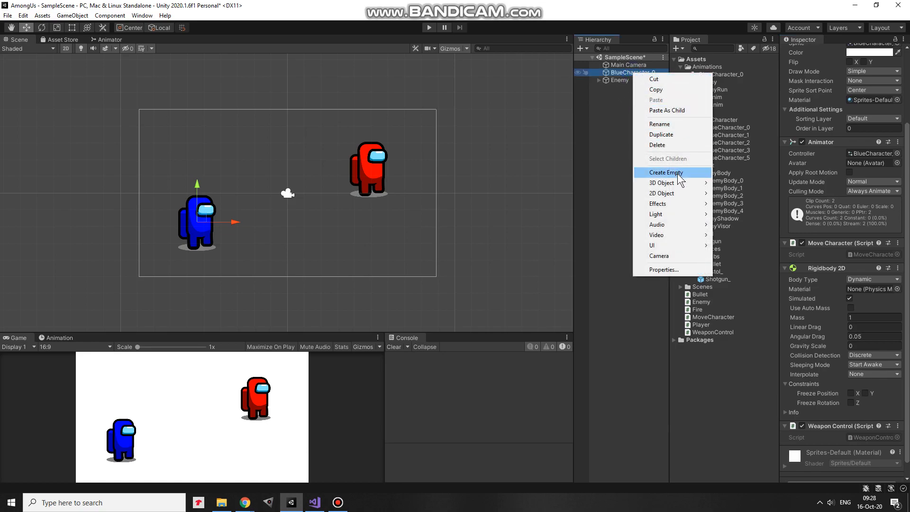
pyautogui.click(666, 172)
pyautogui.write('3.5')
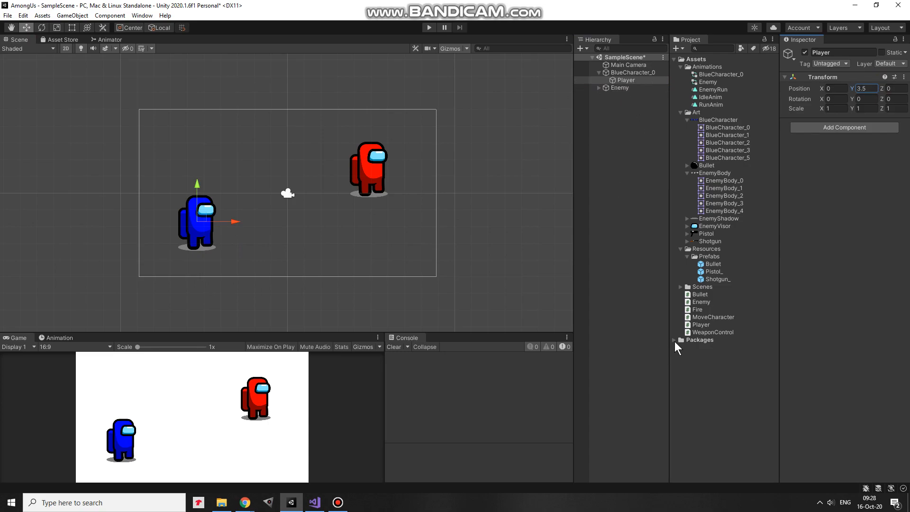
pyautogui.click(623, 80)
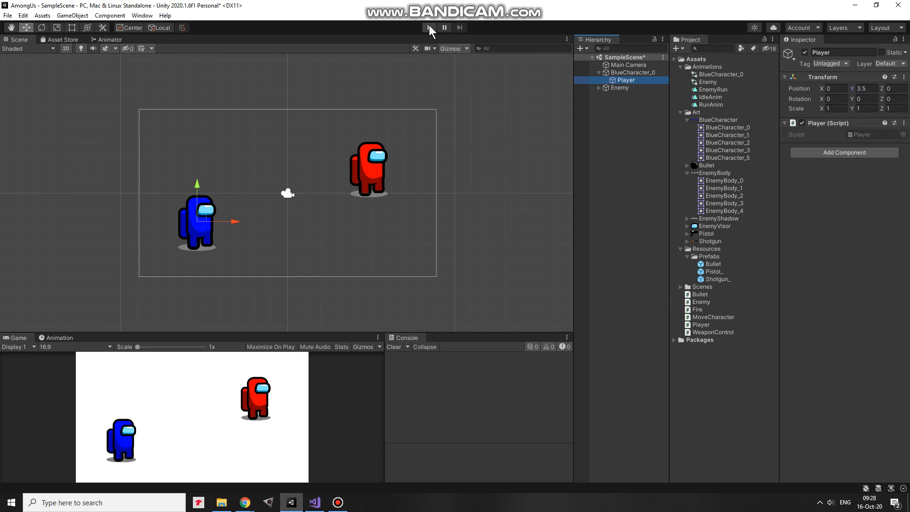
pyautogui.click(428, 27)
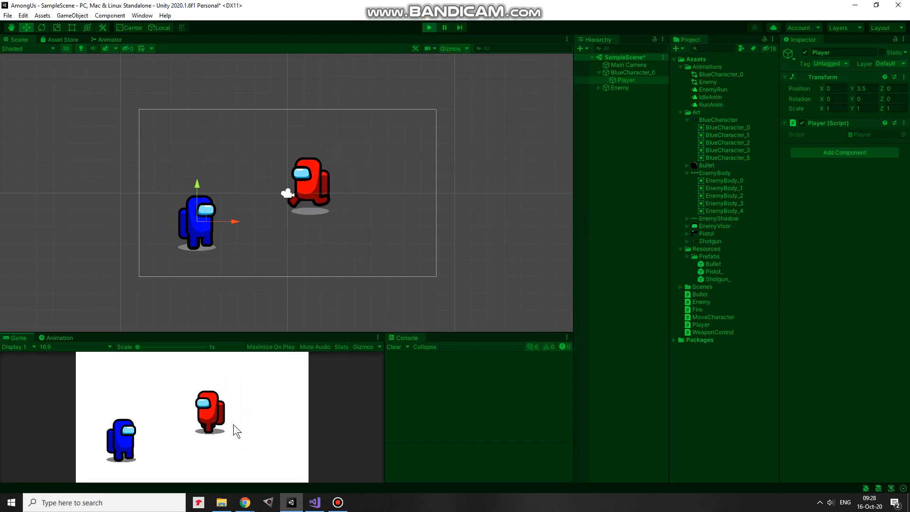